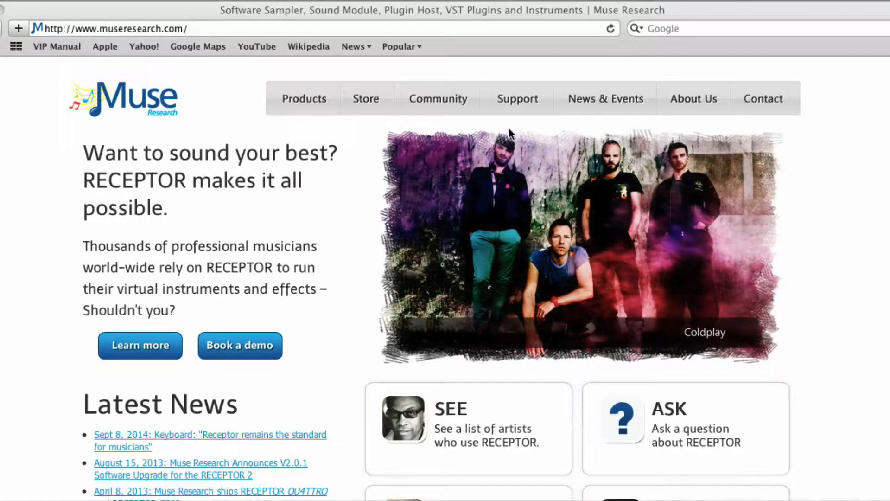
Navigate through Support and Receptor Support to the Receptor Software Downloads page.
{"action": "left_click", "coordinate": [518, 98]}
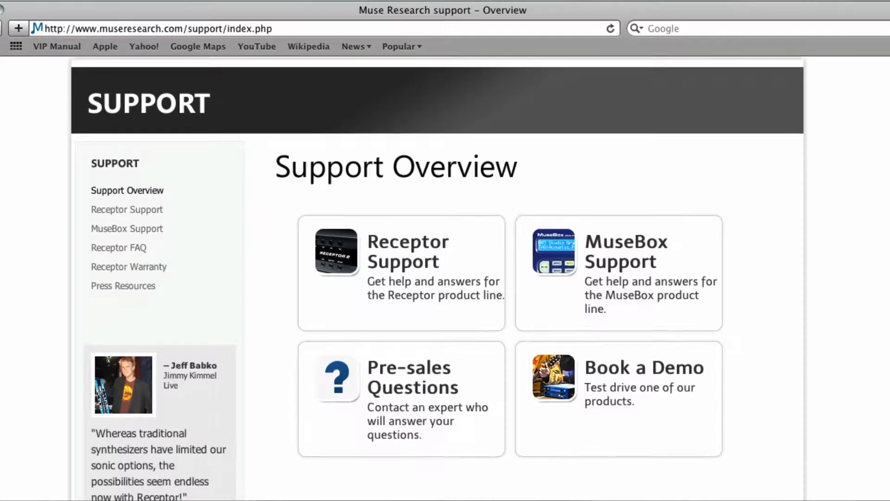
{"action": "left_click", "coordinate": [401, 264]}
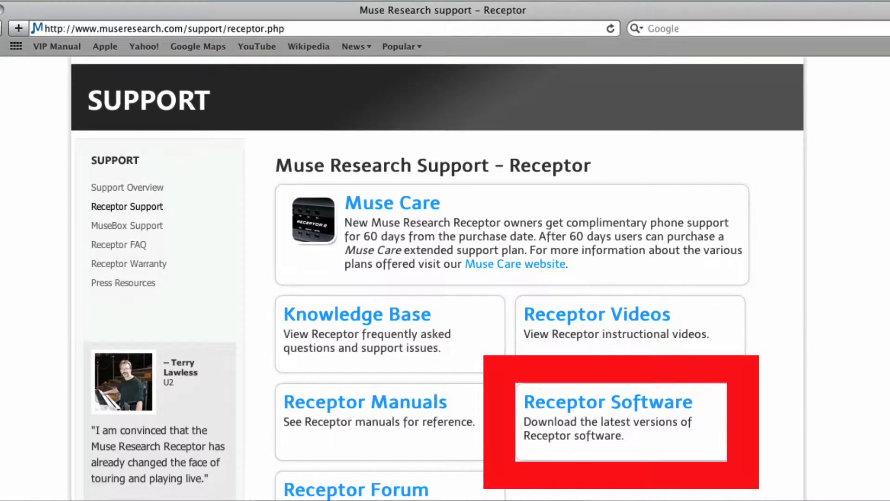
{"action": "left_click", "coordinate": [608, 402]}
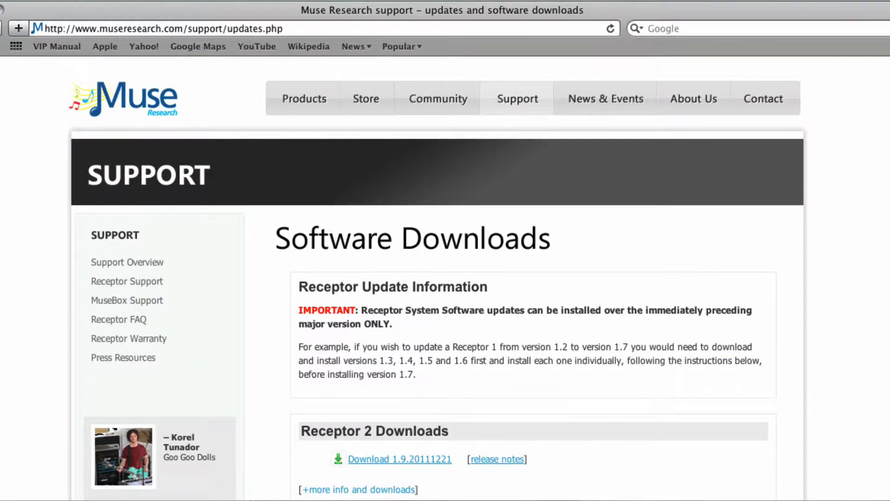
Download Receptor Tools for Mac OS X Universal Binary (Muse Tools 1.4.20120206).
{"action": "scroll", "scroll_direction": "down", "scroll_amount": 3}
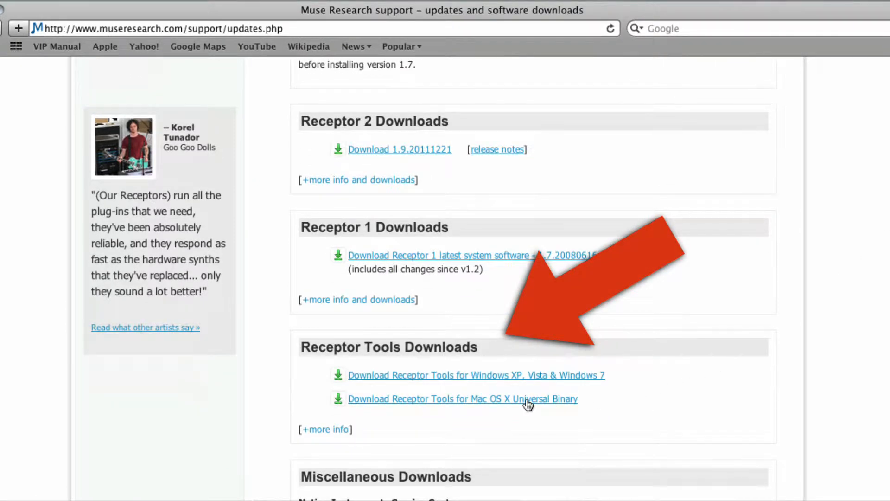
{"action": "left_click", "coordinate": [462, 399]}
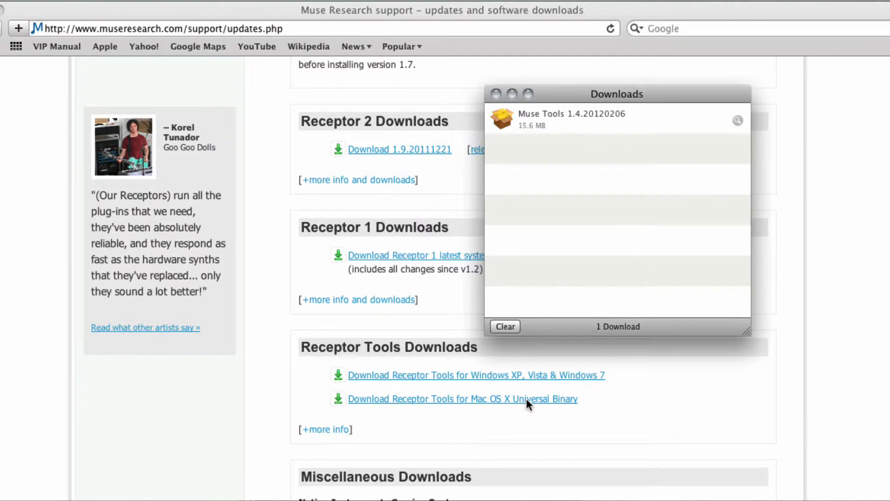
Reveal the Muse Tools 1.4.20120206 download in Finder and launch its installer.
{"action": "right_click", "coordinate": [568, 120]}
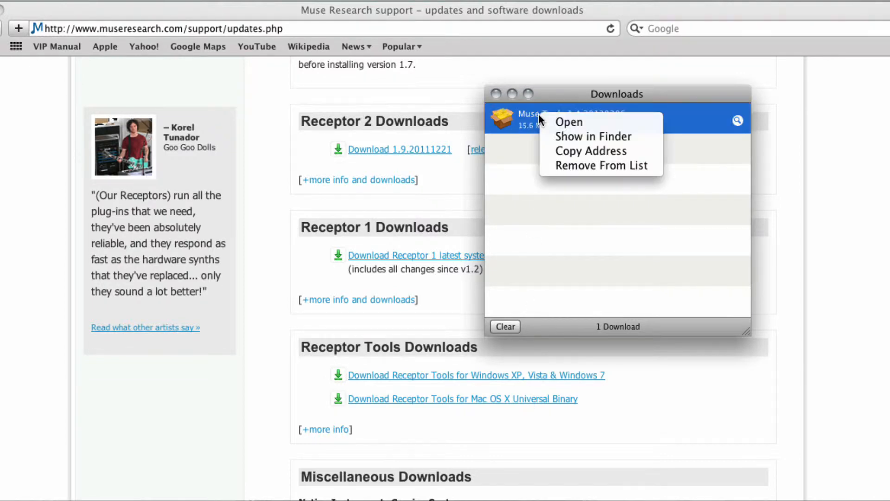
{"action": "left_click", "coordinate": [593, 136]}
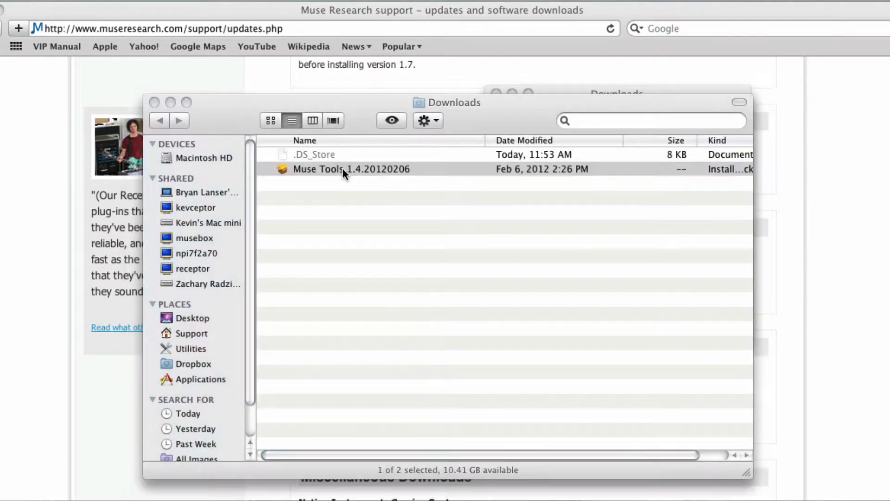
{"action": "double_click", "coordinate": [350, 169]}
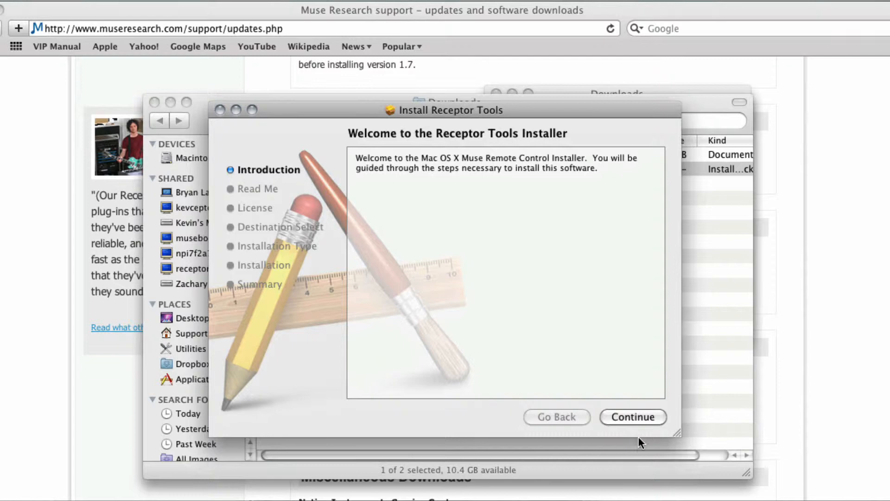
{"action": "mouse_move", "coordinate": [632, 423]}
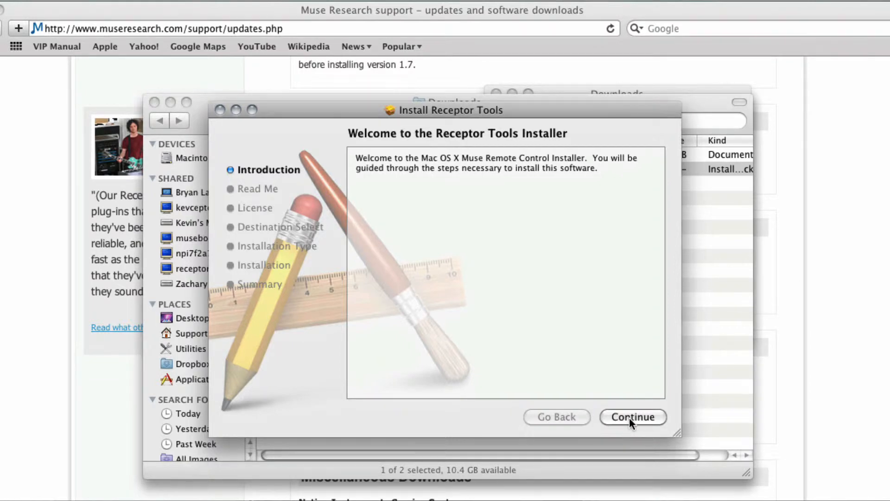
Advance past the introduction and read-me and agree to the software license.
{"action": "left_click", "coordinate": [632, 417]}
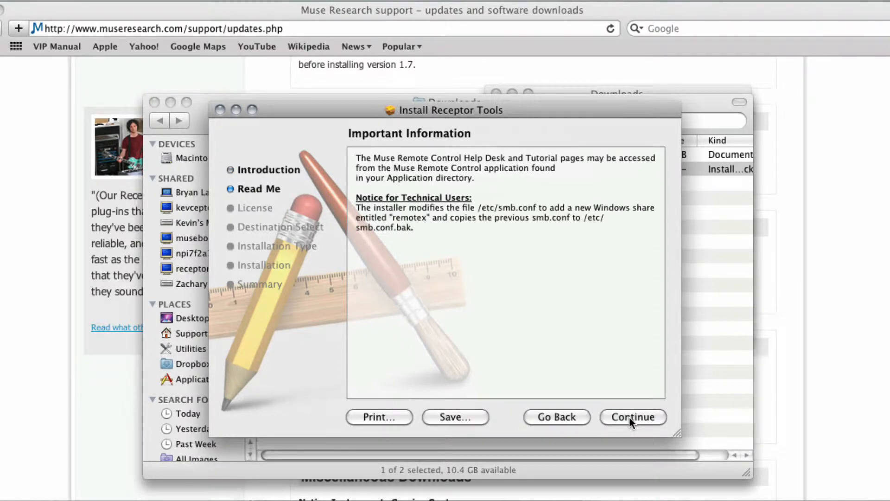
{"action": "left_click", "coordinate": [632, 416]}
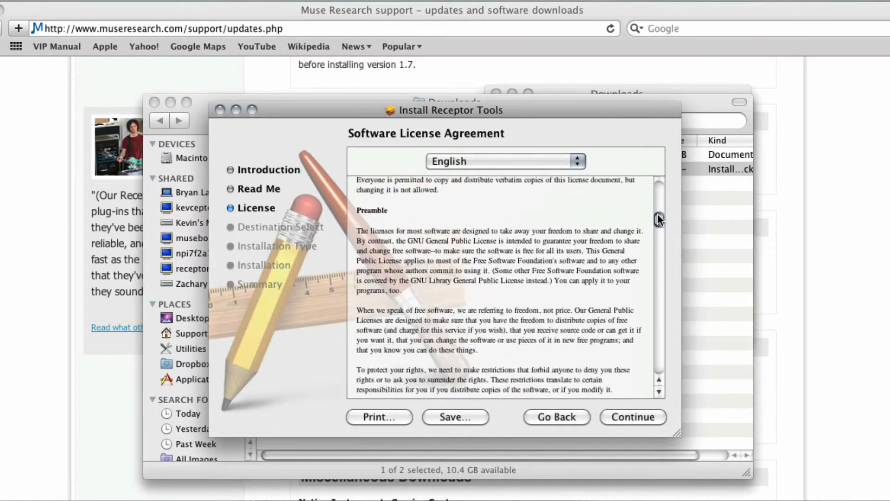
{"action": "scroll", "scroll_direction": "down", "scroll_amount": 3}
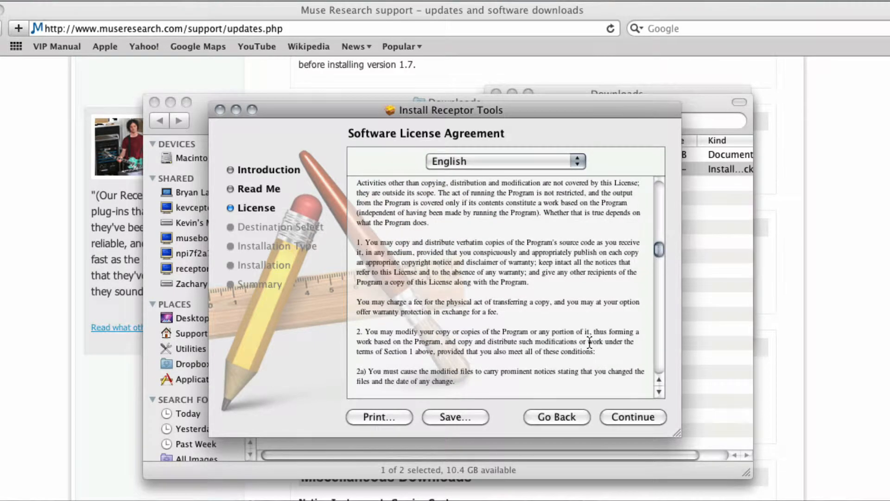
{"action": "left_click", "coordinate": [632, 416]}
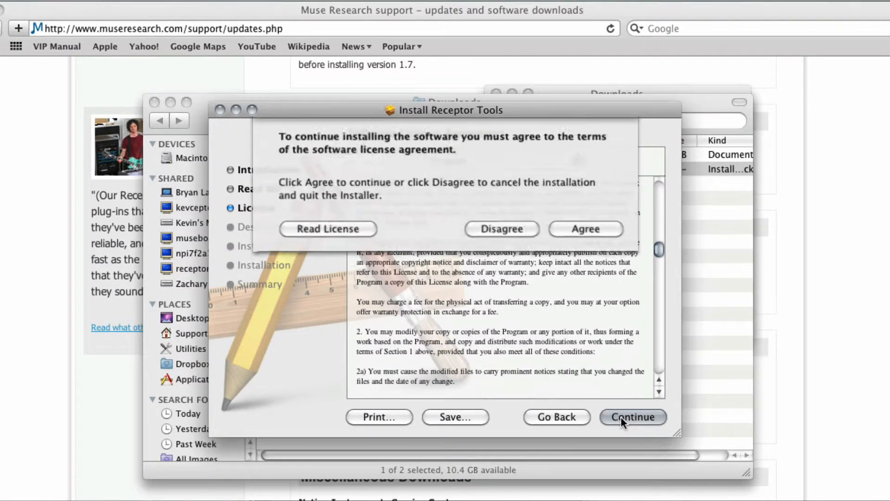
{"action": "left_click", "coordinate": [633, 416]}
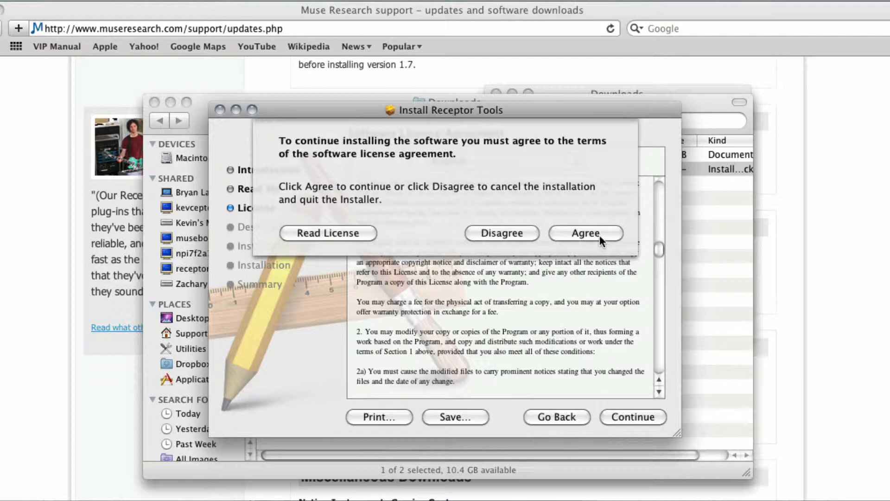
{"action": "left_click", "coordinate": [585, 233]}
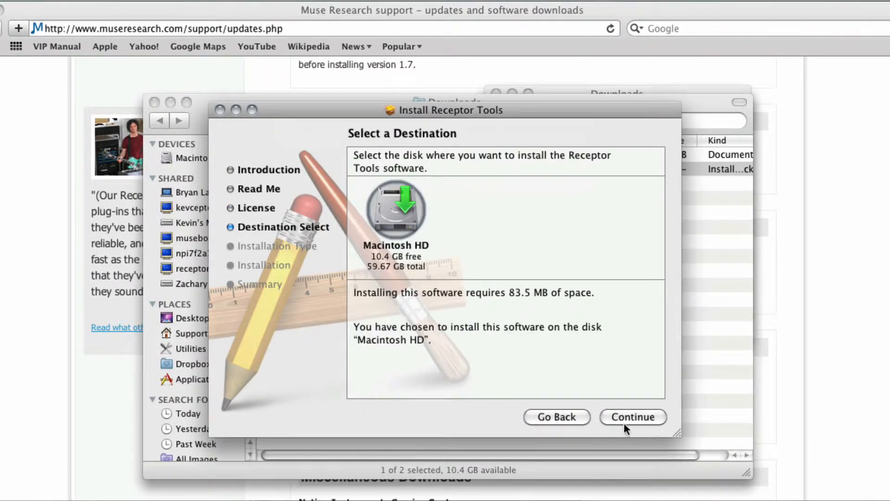
Start the standard install on Macintosh HD and authorise it with the administrator password.
{"action": "left_click", "coordinate": [632, 416]}
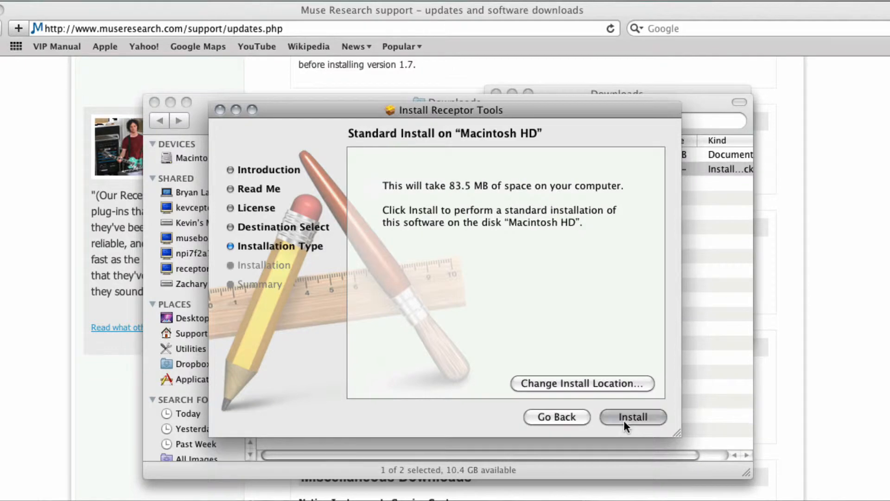
{"action": "left_click", "coordinate": [632, 417]}
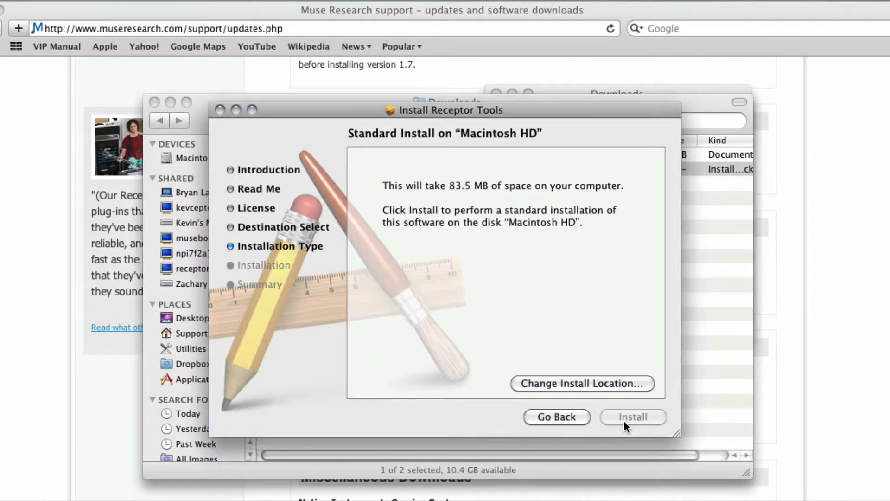
{"action": "left_click", "coordinate": [632, 416]}
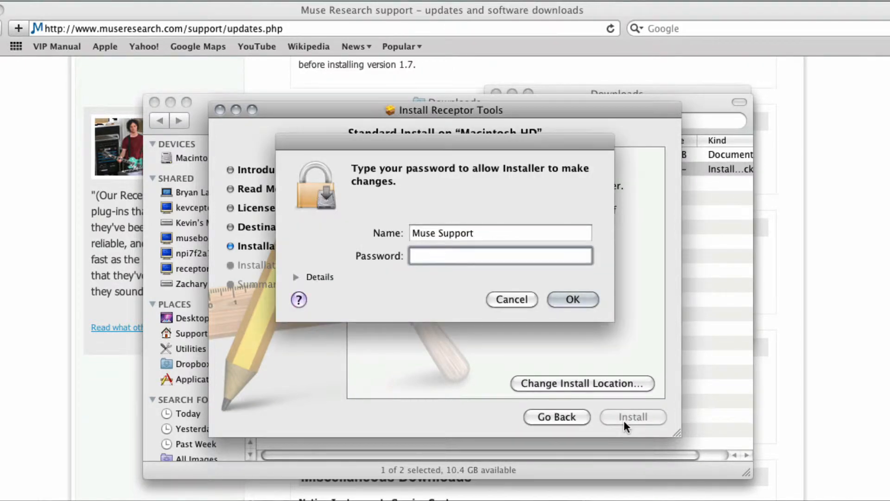
{"action": "type", "text": "•"}
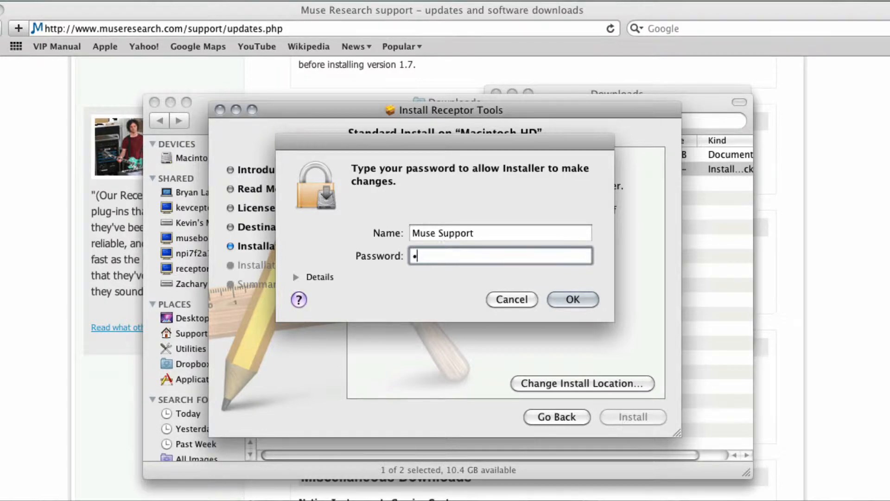
{"action": "left_click", "coordinate": [573, 299]}
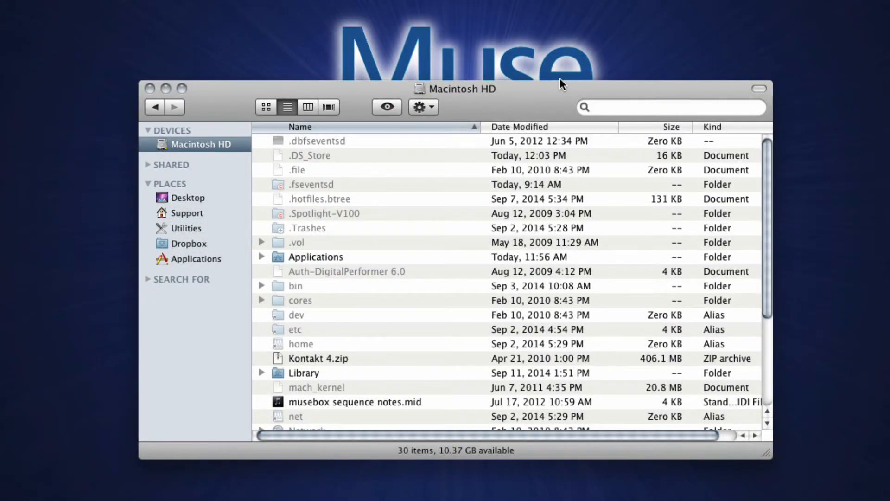
{"action": "mouse_move", "coordinate": [230, 209]}
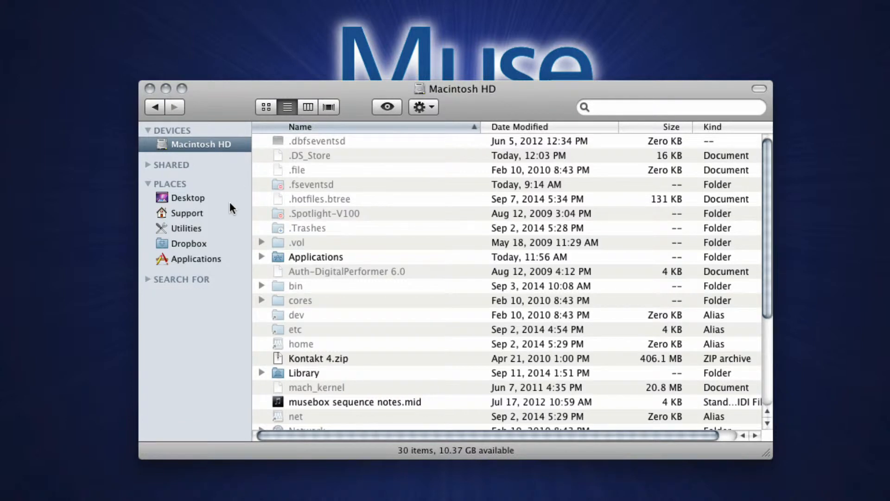
{"action": "mouse_move", "coordinate": [219, 262]}
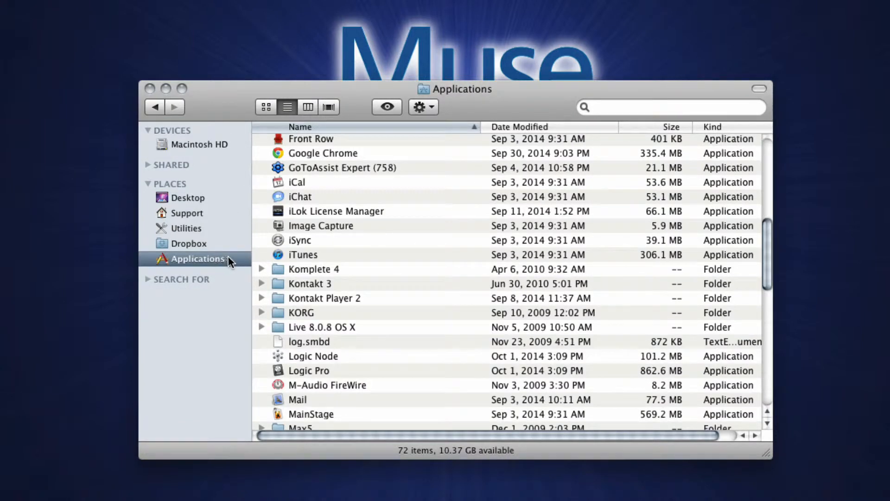
{"action": "mouse_move", "coordinate": [765, 241]}
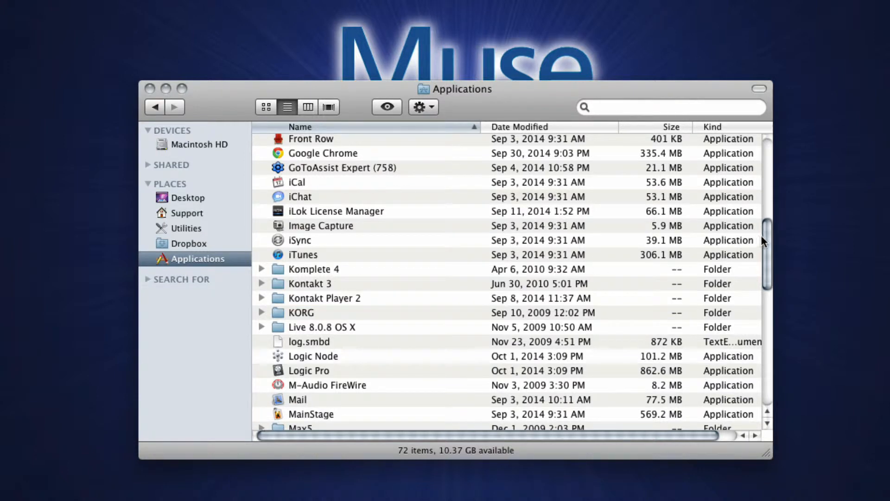
Launch Muse Remote Control from the Applications folder.
{"action": "scroll", "scroll_direction": "down", "scroll_amount": 3}
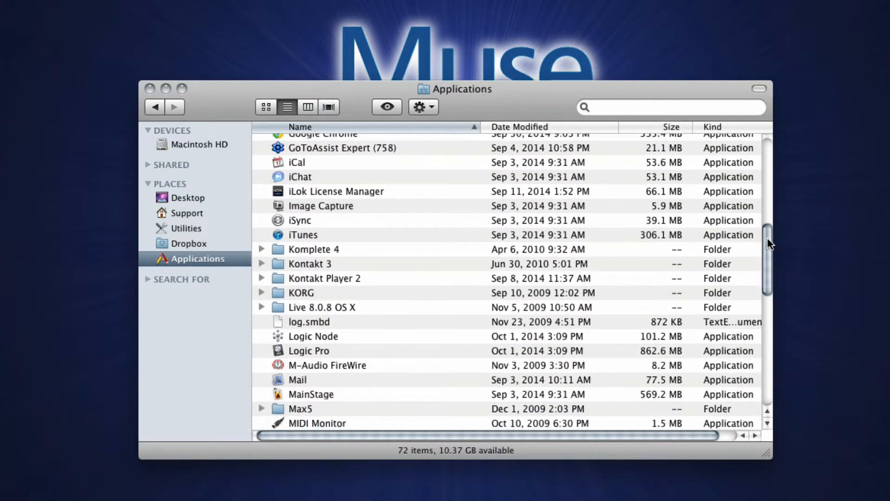
{"action": "scroll", "scroll_direction": "down", "scroll_amount": 3}
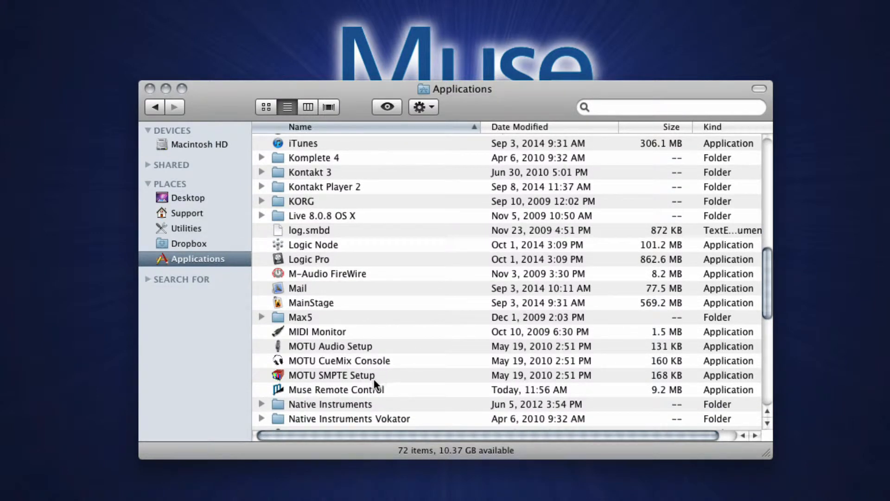
{"action": "left_click", "coordinate": [336, 389]}
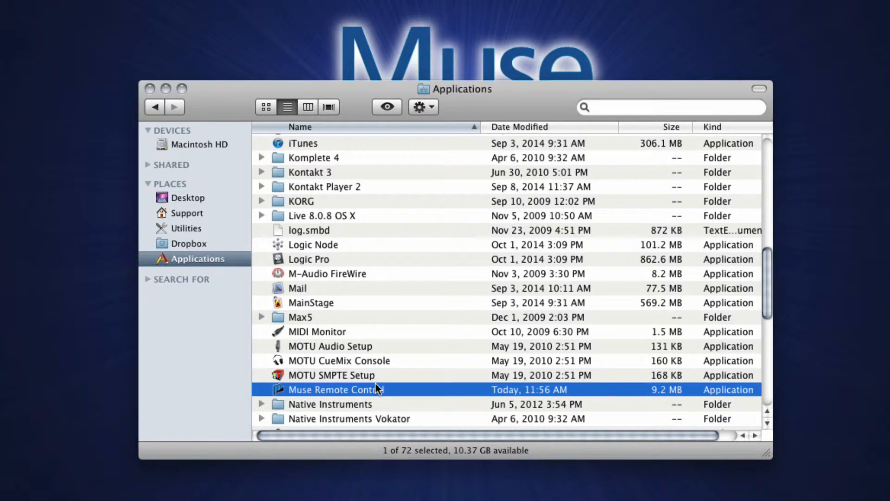
{"action": "double_click", "coordinate": [334, 390]}
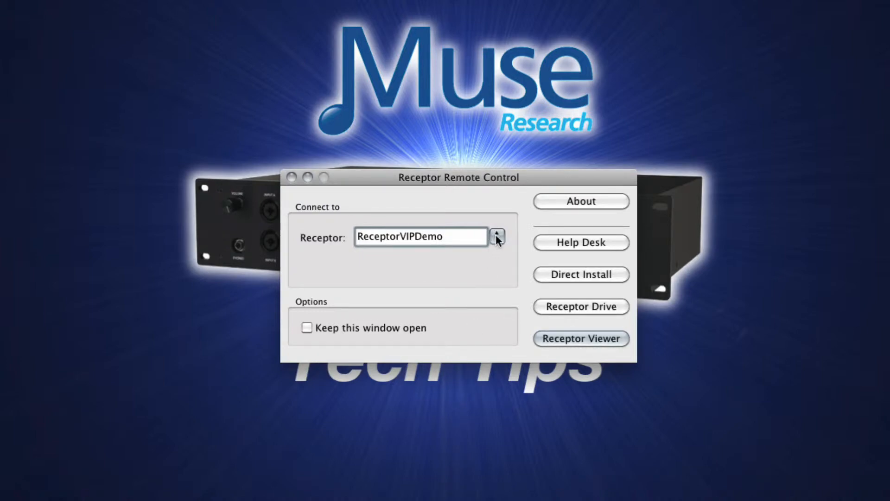
Select the ReceptorVIPDemo unit and open its Receptor Viewer.
{"action": "left_click", "coordinate": [498, 235]}
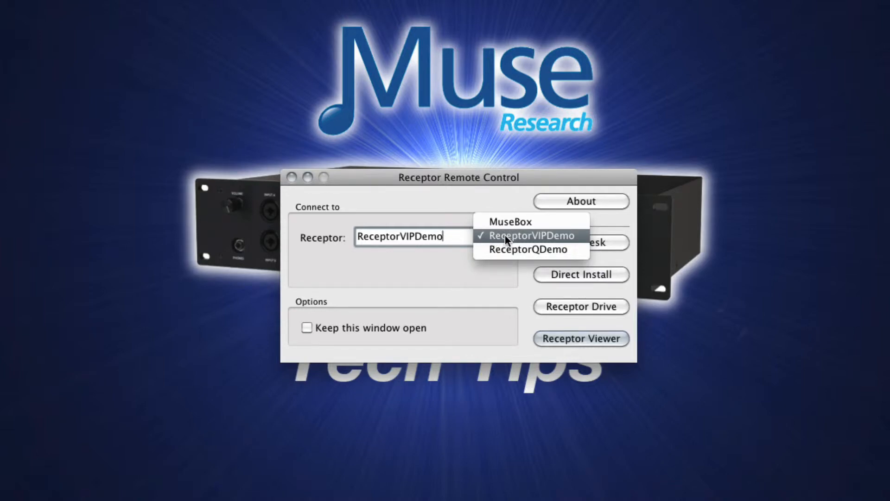
{"action": "left_click", "coordinate": [522, 235]}
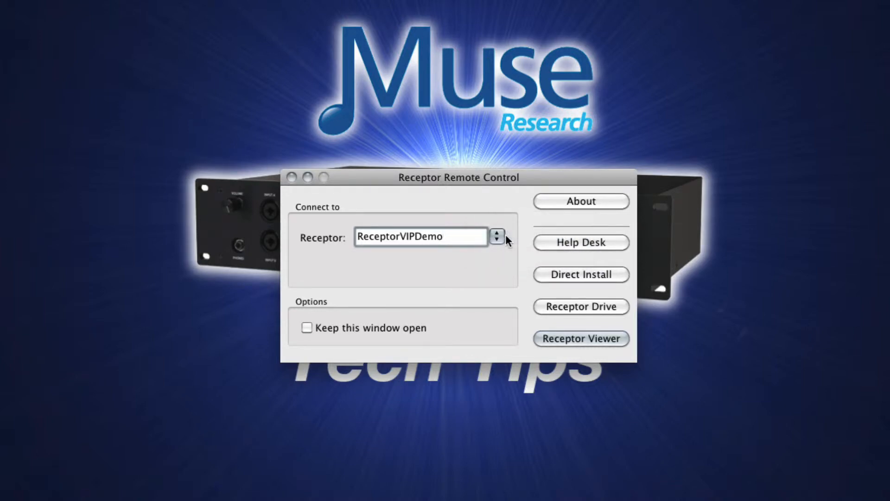
{"action": "left_click", "coordinate": [420, 237]}
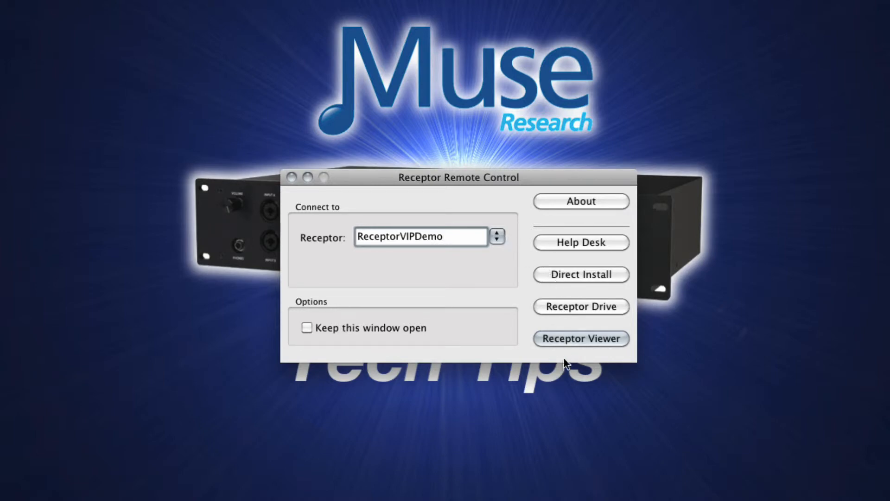
{"action": "mouse_move", "coordinate": [581, 339]}
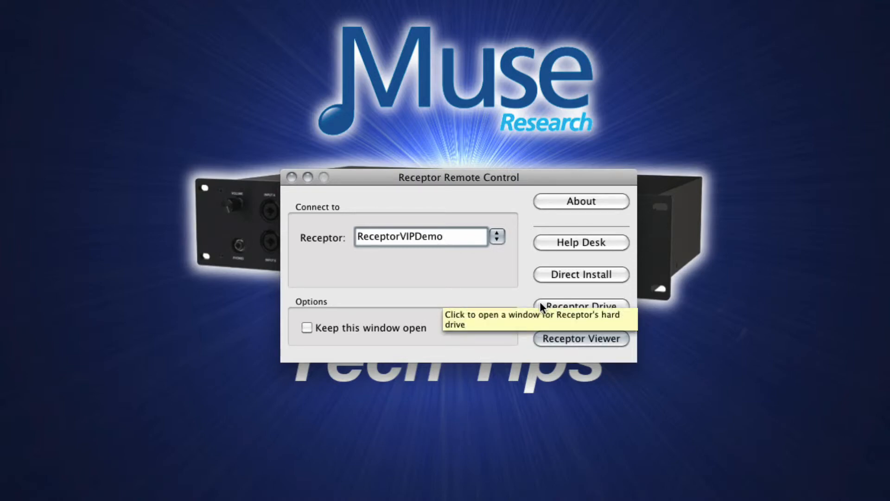
{"action": "mouse_move", "coordinate": [541, 284]}
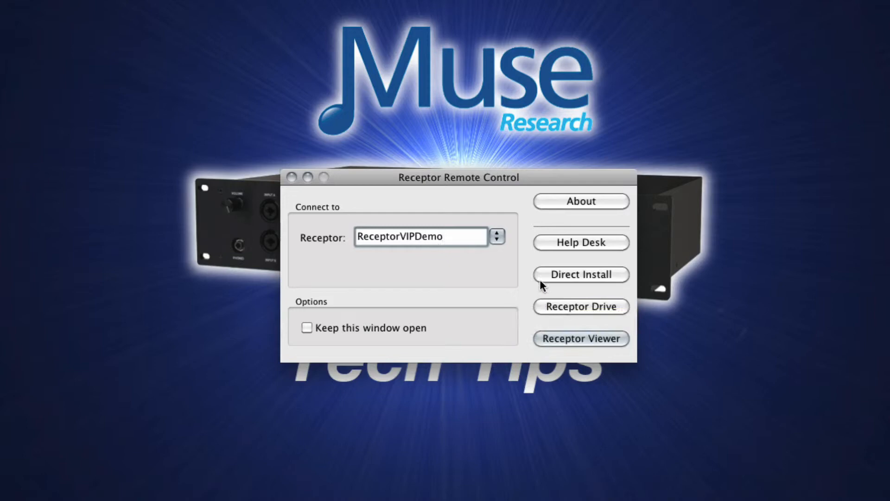
{"action": "mouse_move", "coordinate": [580, 275]}
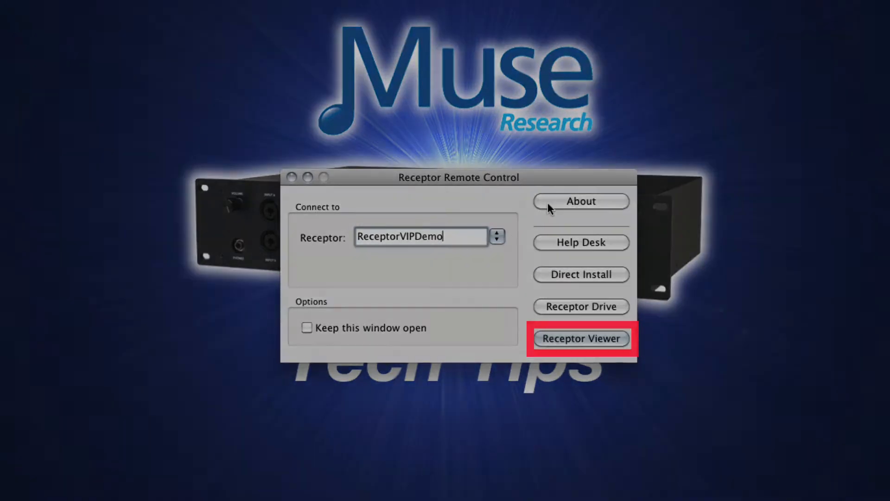
{"action": "left_click", "coordinate": [580, 339]}
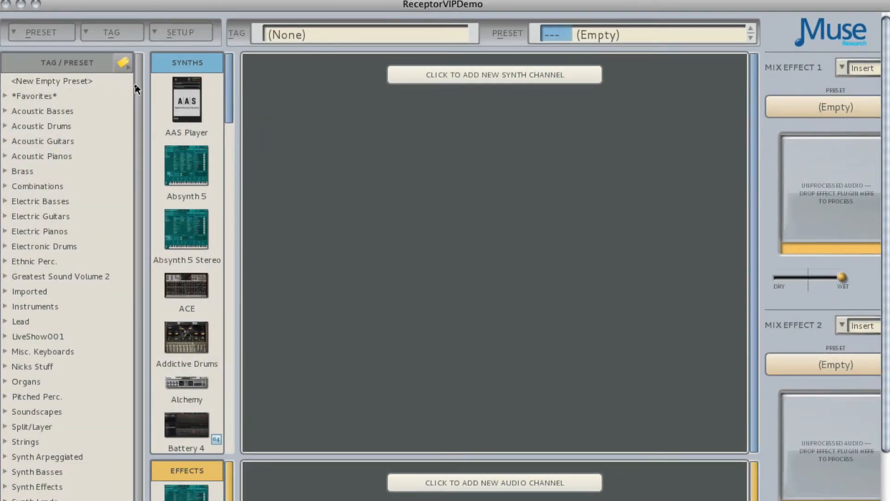
Expand Acoustic Pianos and load preset 002: Club Piano onto the Receptor.
{"action": "scroll", "scroll_direction": "down", "scroll_amount": 3}
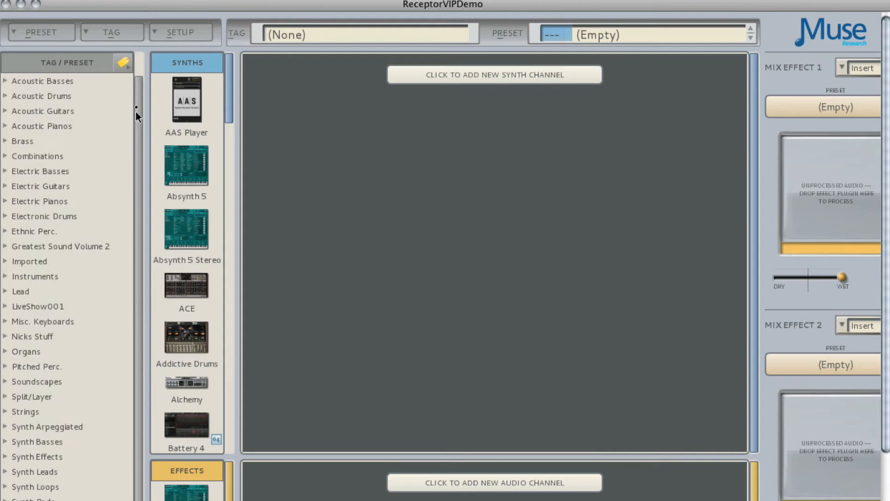
{"action": "left_click", "coordinate": [42, 156]}
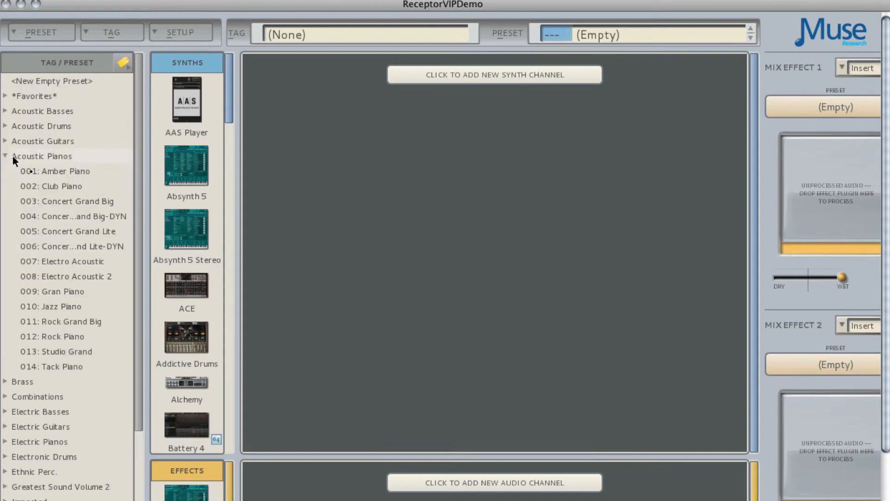
{"action": "double_click", "coordinate": [51, 185]}
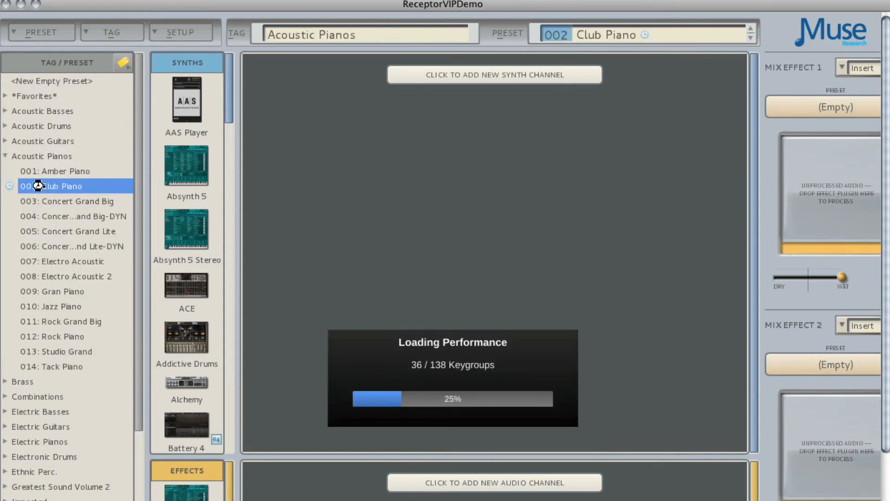